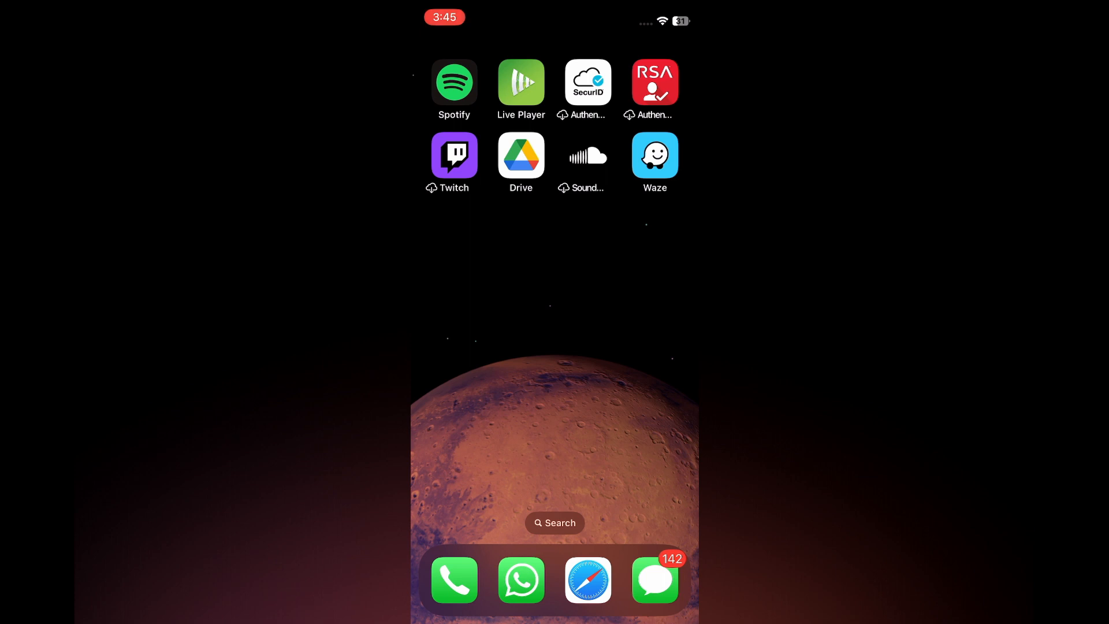
# Launch Google Drive from the Home Screen to show the My Drive list.
pyautogui.click(521, 154)
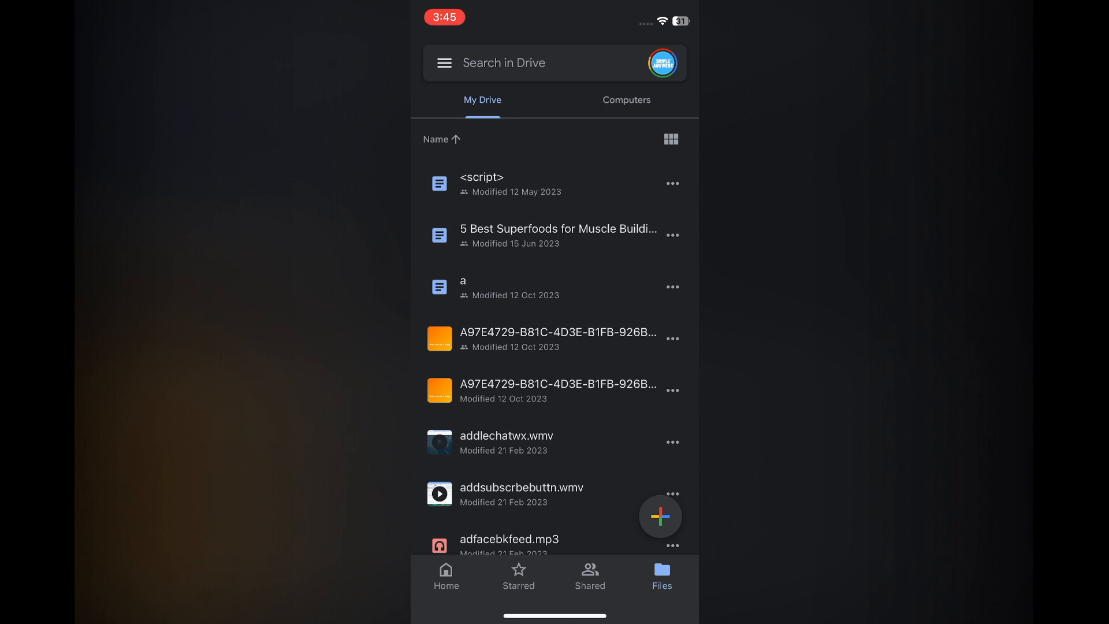
# Create a new folder named 'Test' at the top of My Drive.
pyautogui.click(660, 515)
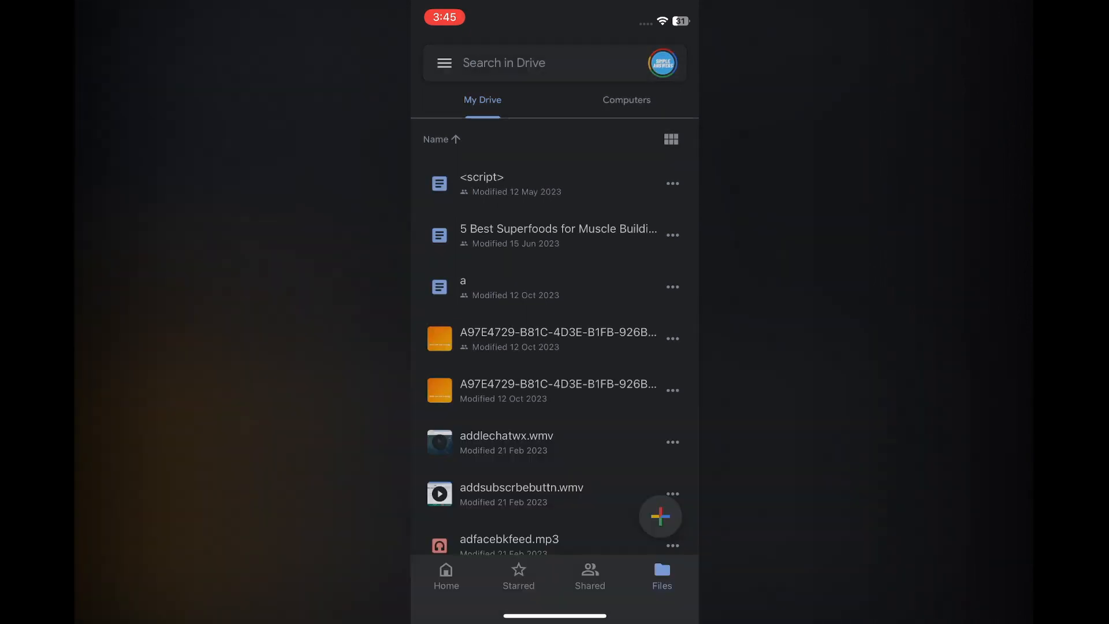
pyautogui.click(660, 517)
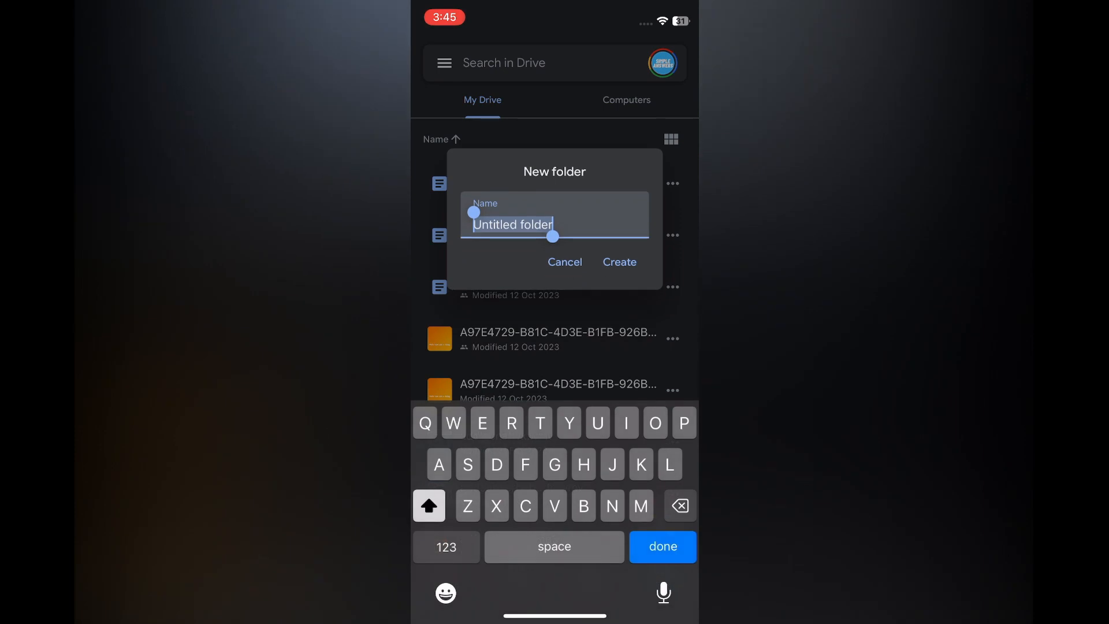
pyautogui.write('Tes')
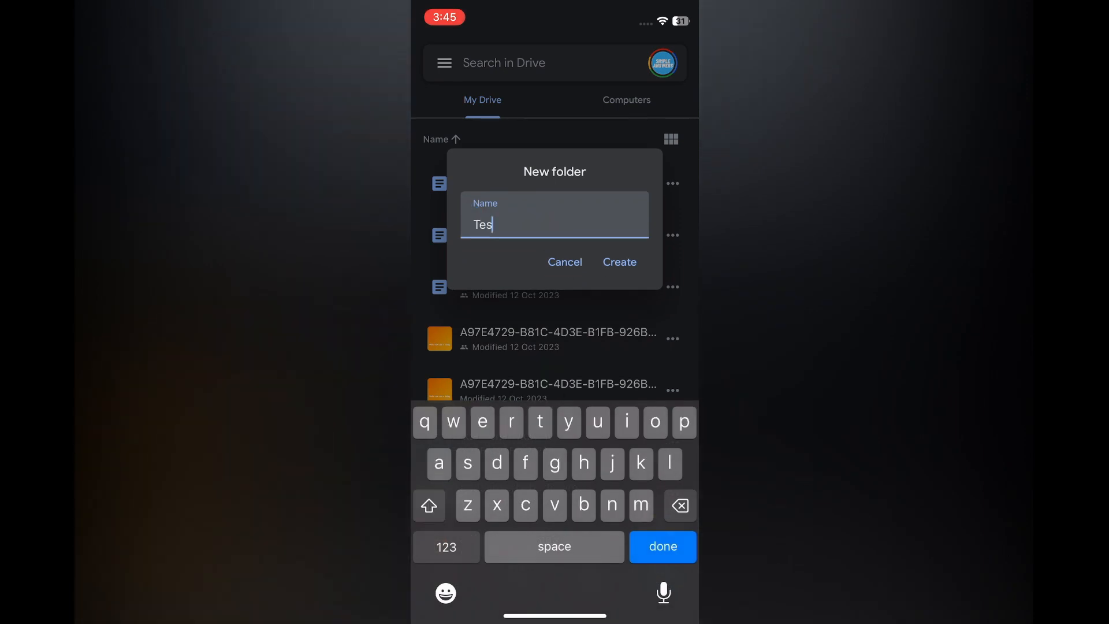
pyautogui.write('t')
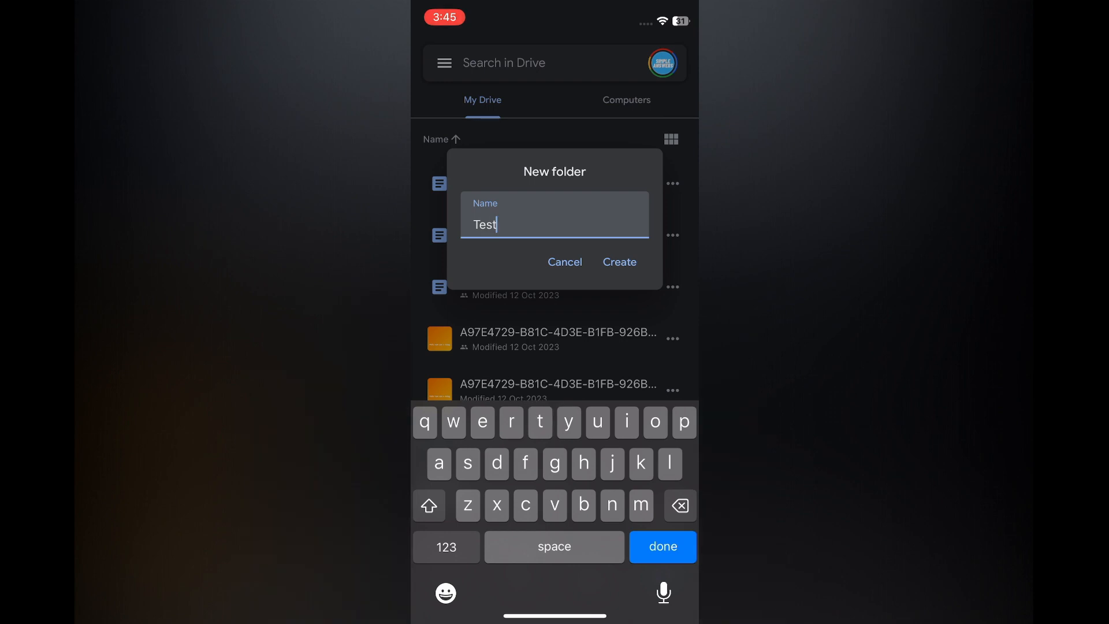
pyautogui.click(618, 262)
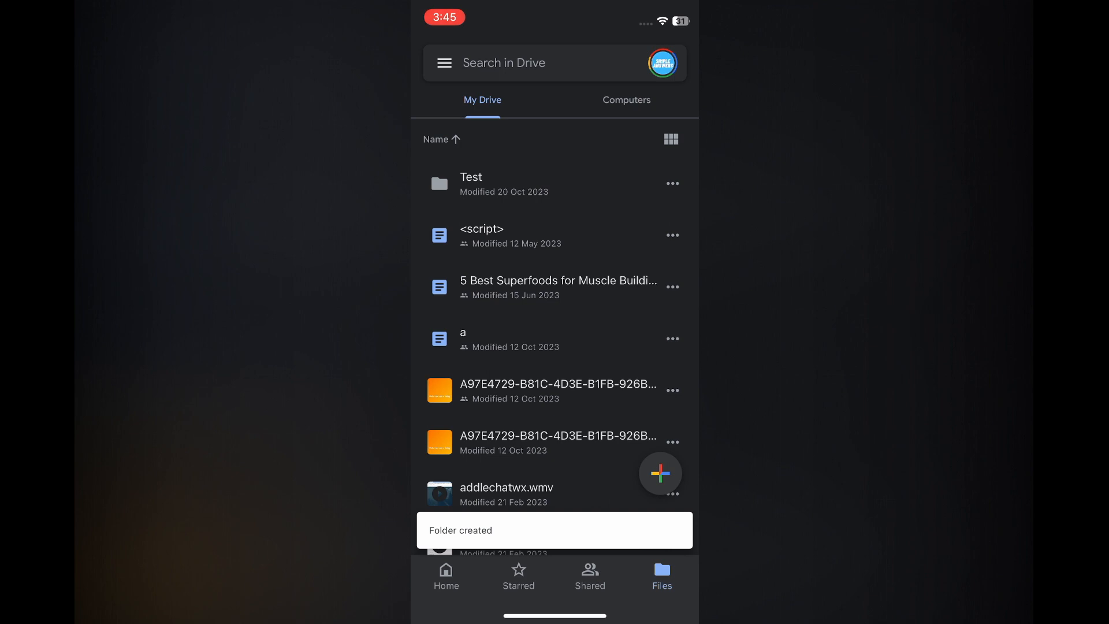
# Upload a photo from Photos and Videos into the Test folder, then return to My Drive.
pyautogui.click(470, 184)
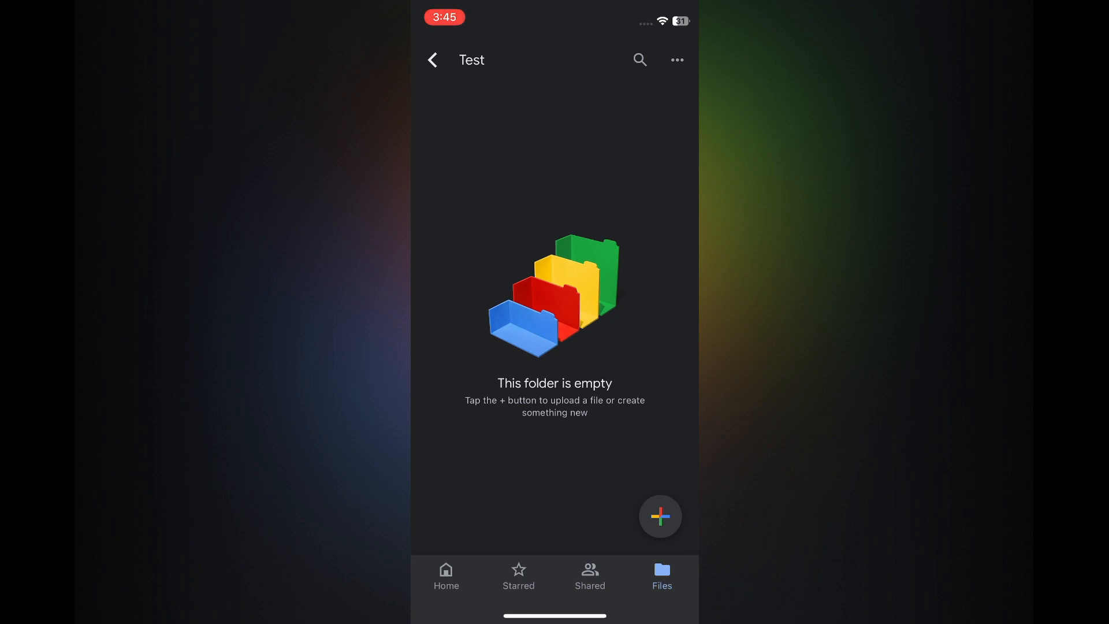
pyautogui.click(660, 515)
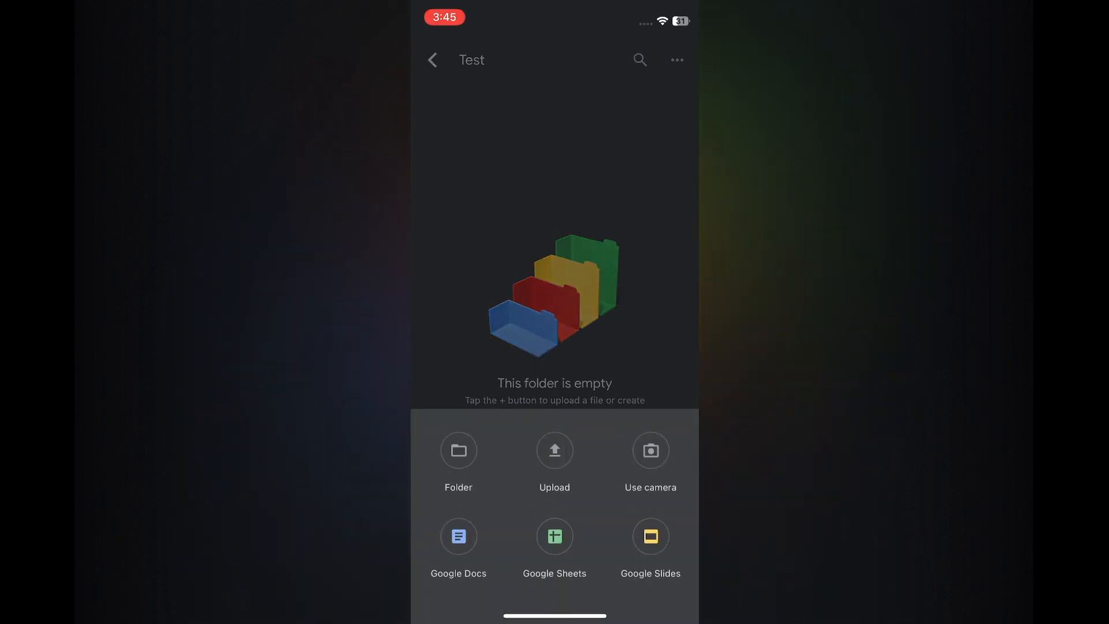
pyautogui.click(555, 451)
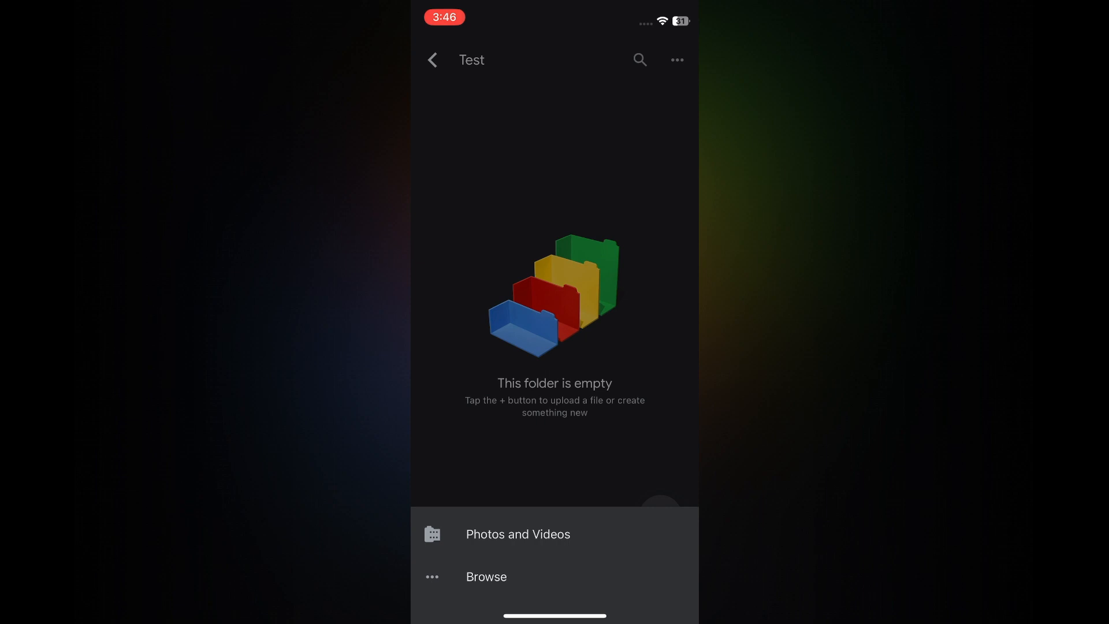
pyautogui.click(517, 534)
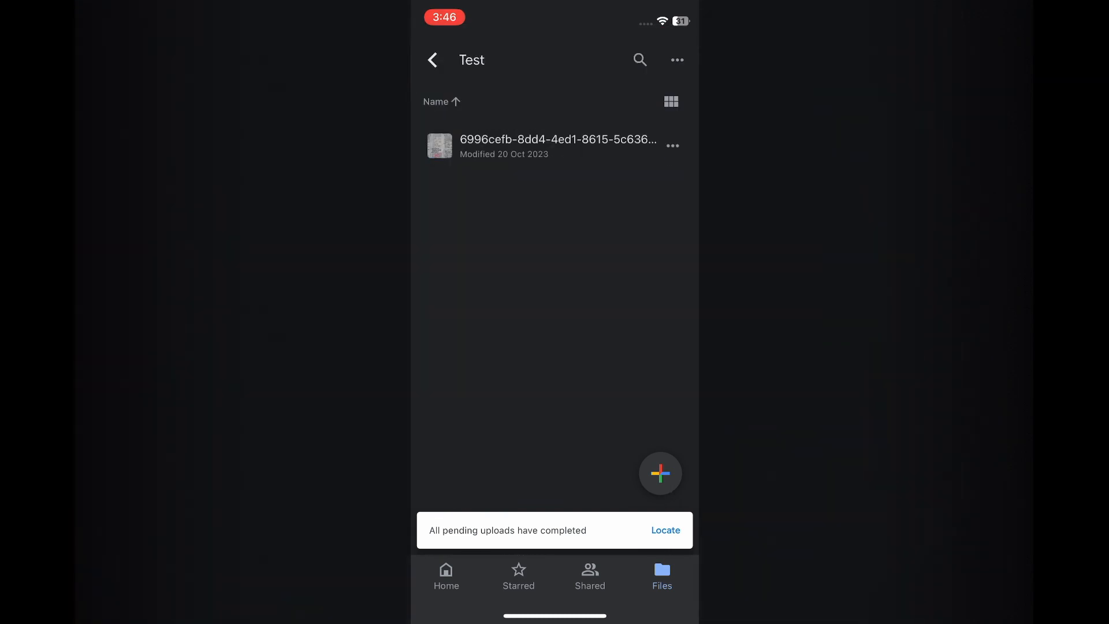
pyautogui.click(432, 59)
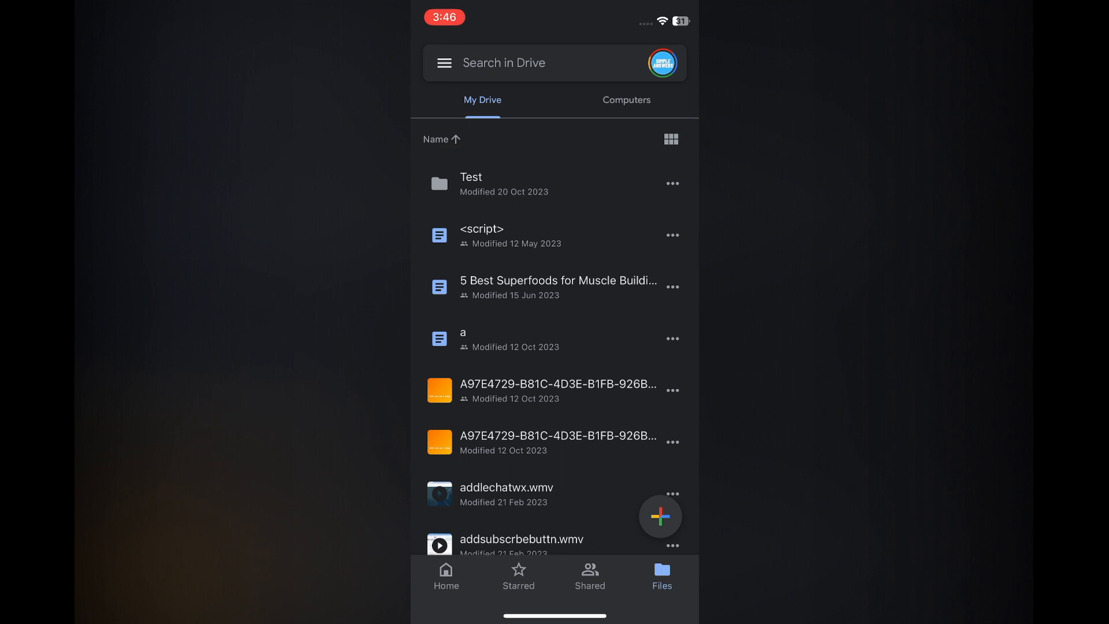
# Set the Test folder's general access to Anyone with the link as viewer and copy its link.
pyautogui.click(671, 184)
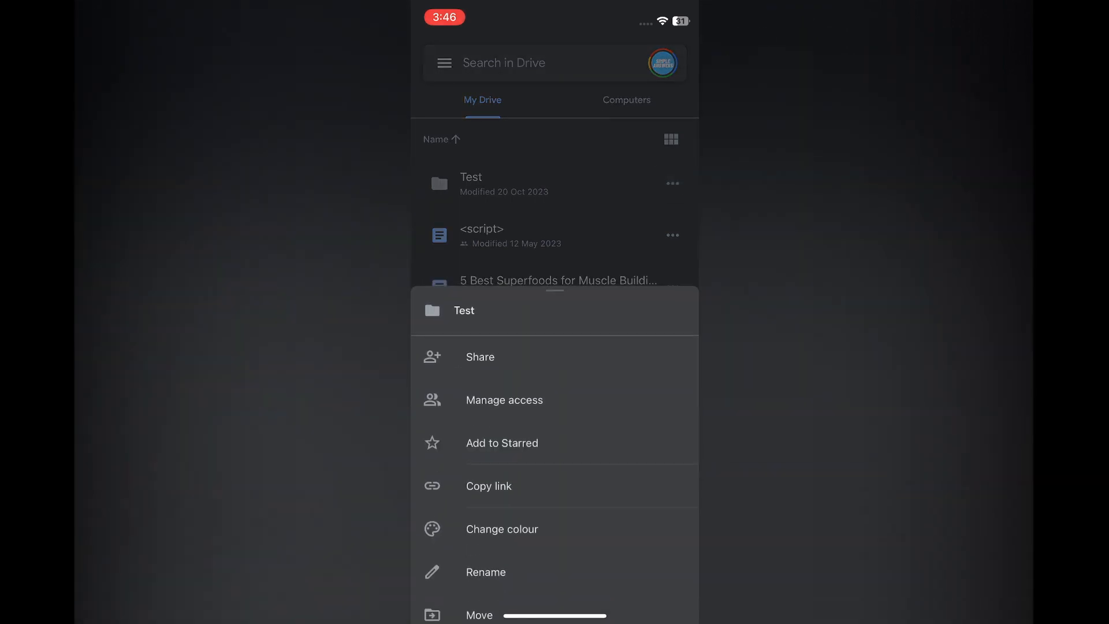
pyautogui.click(504, 400)
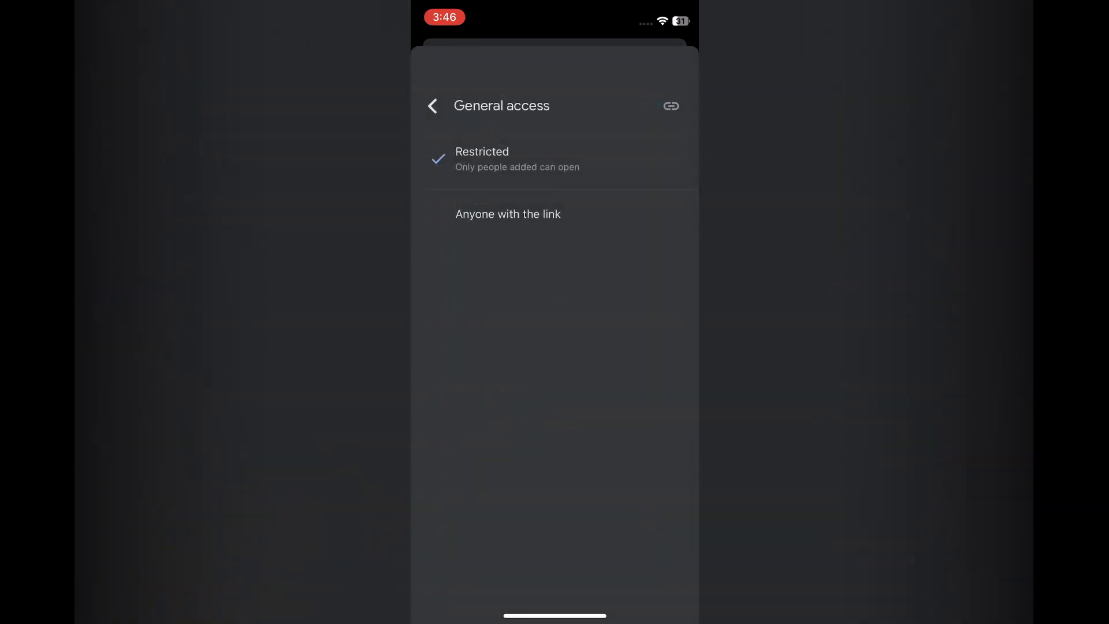
pyautogui.click(509, 214)
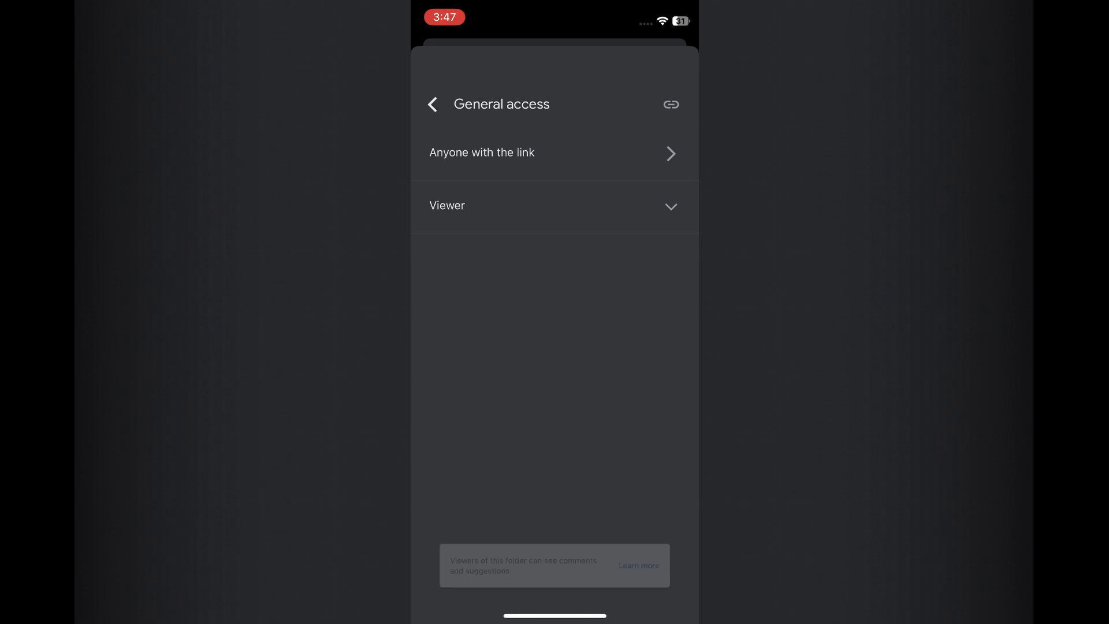
pyautogui.click(670, 104)
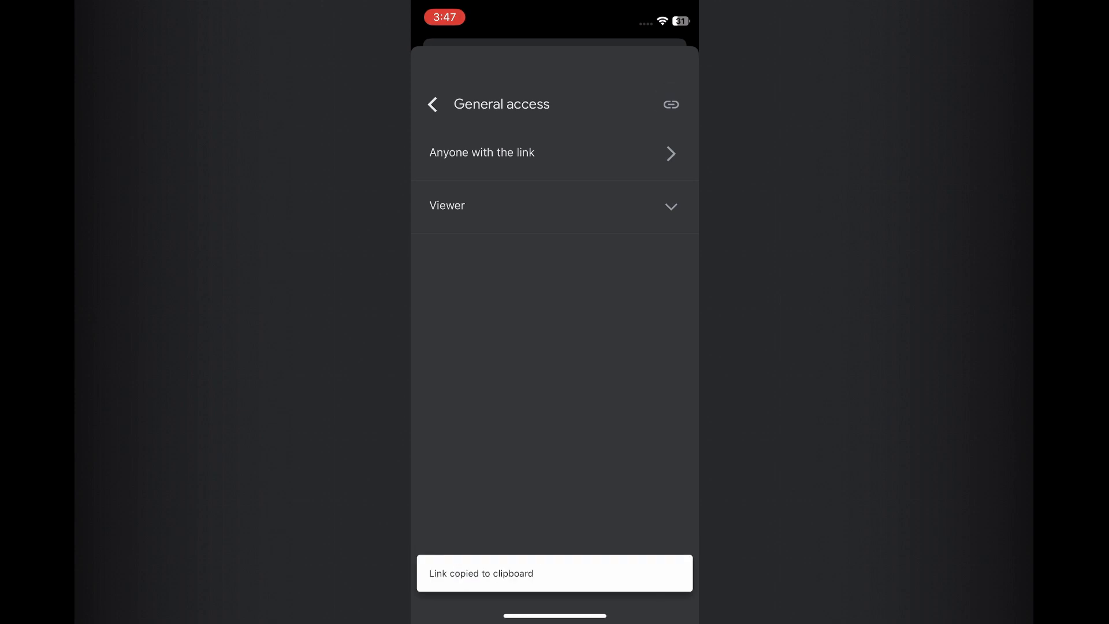